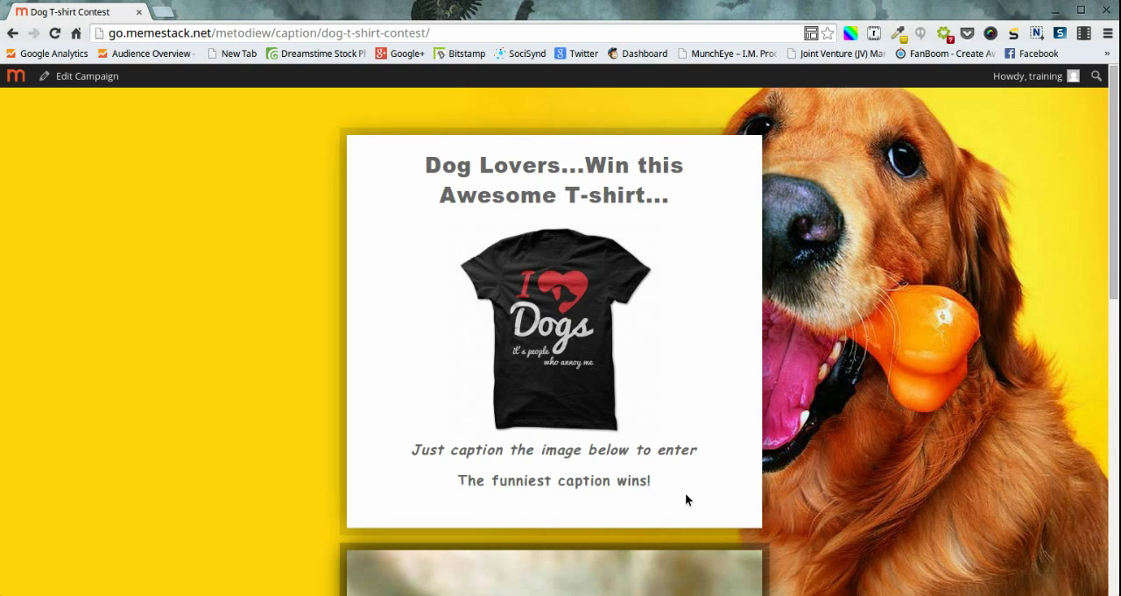
mouse_move(1116, 500)
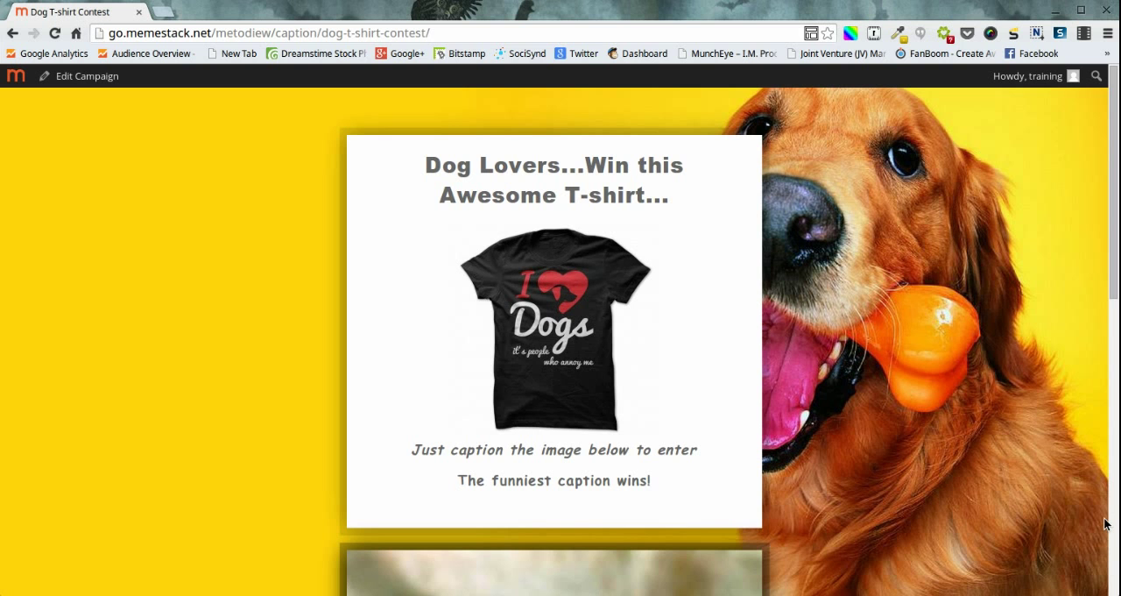
Open the Dog T-shirt Contest campaign via Edit Campaign and scroll to its Facebook Tab Settings
scroll("down", 3)
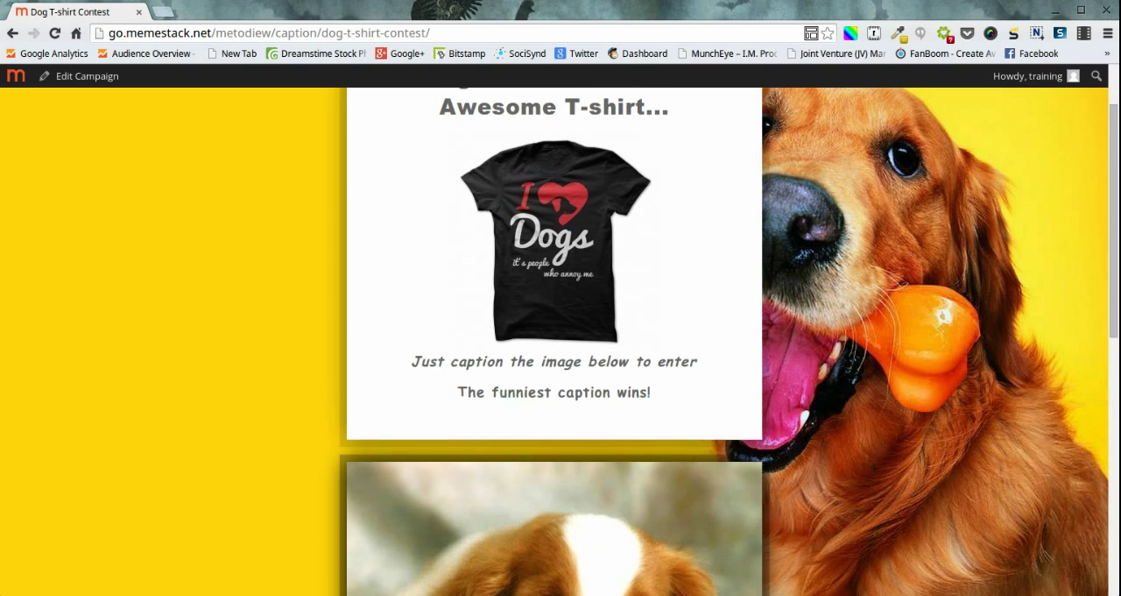
scroll("down", 3)
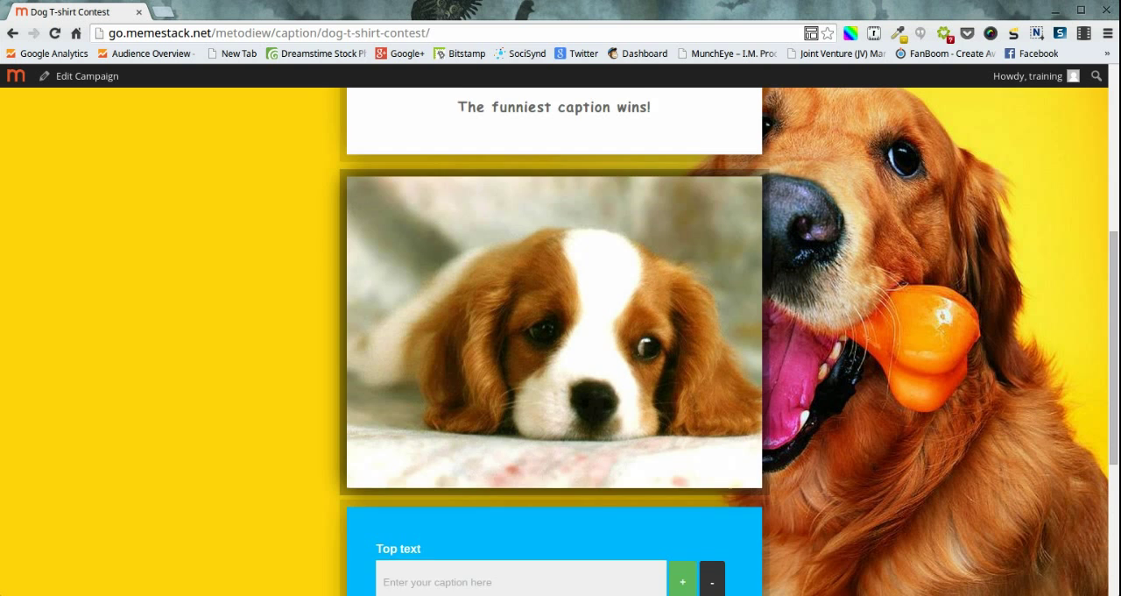
scroll("up", 3)
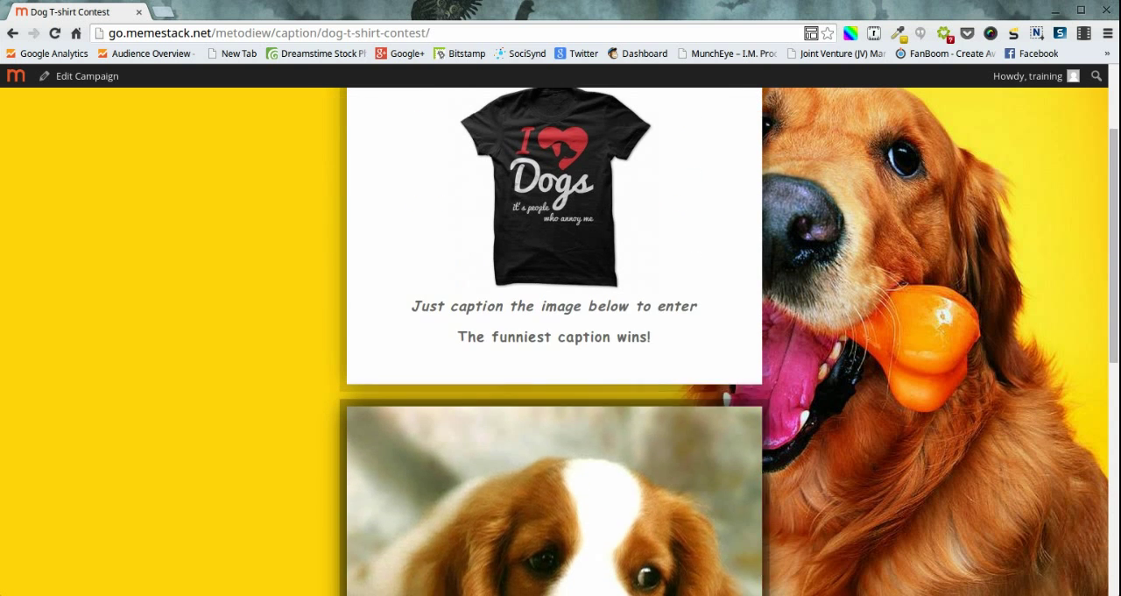
scroll("up", 3)
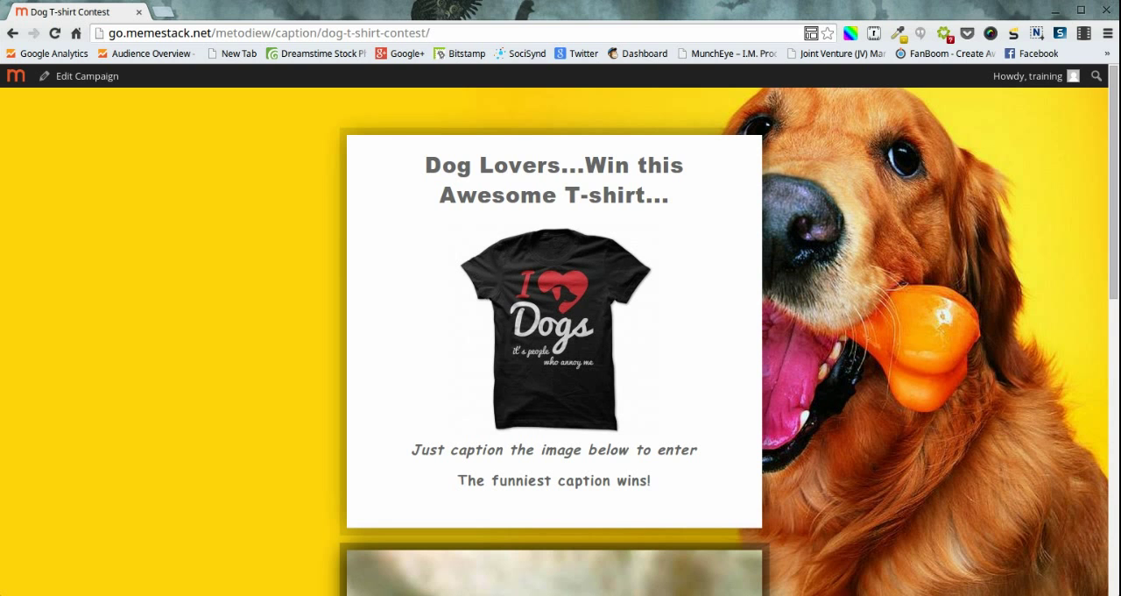
mouse_move(96, 131)
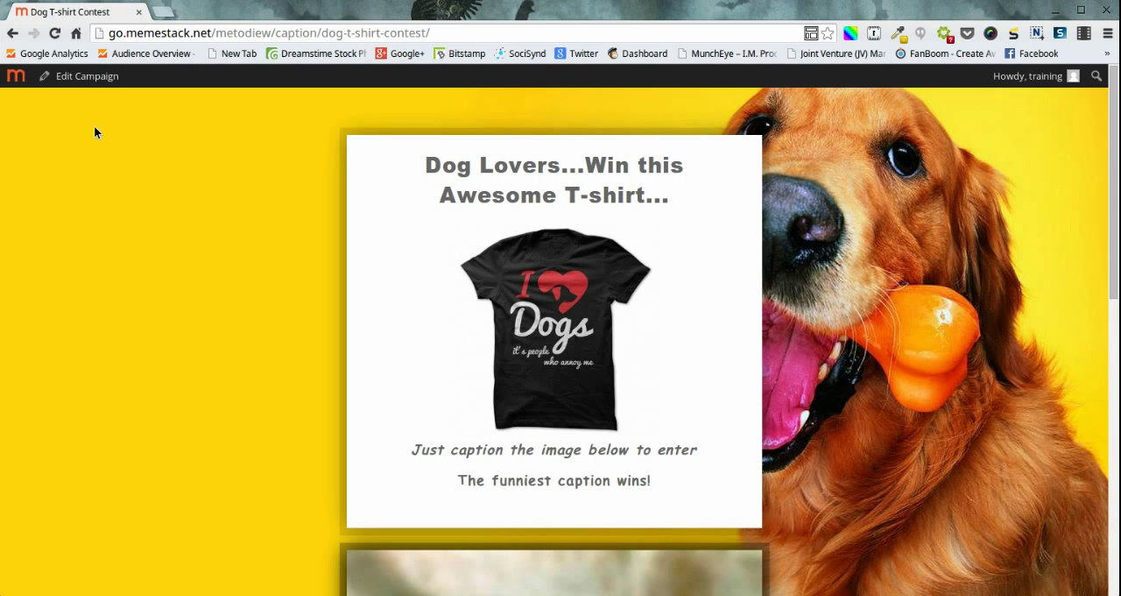
left_click(88, 75)
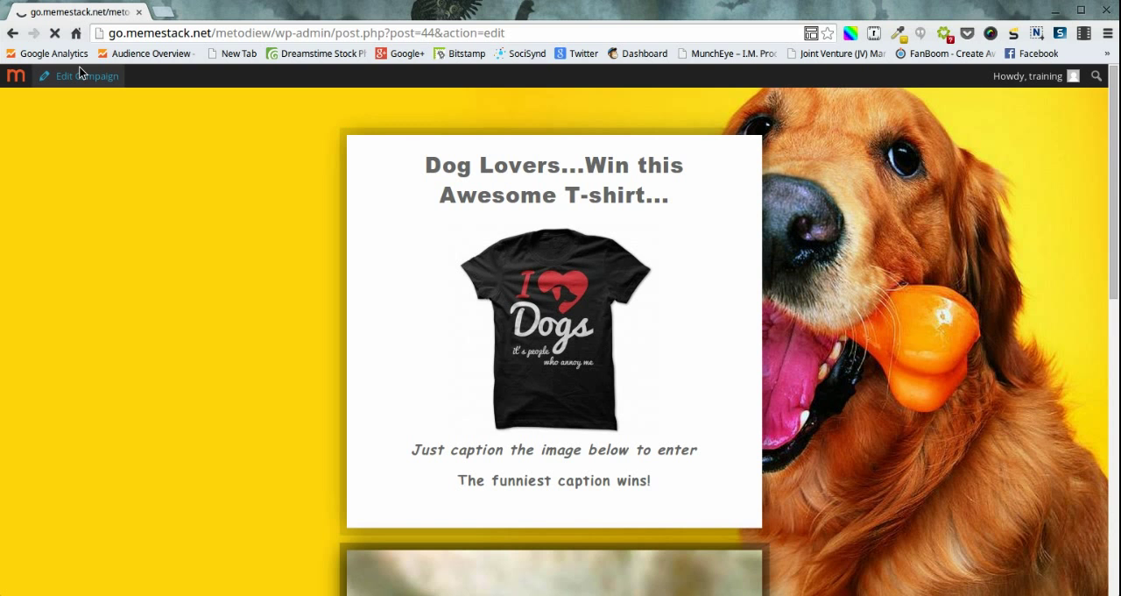
left_click(78, 75)
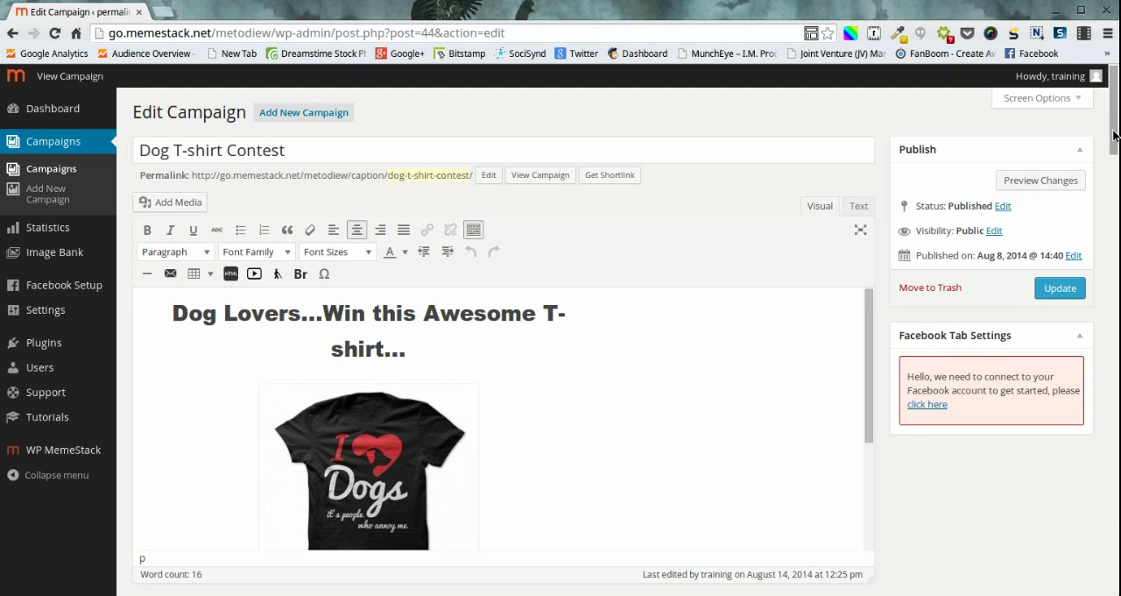
scroll("down", 3)
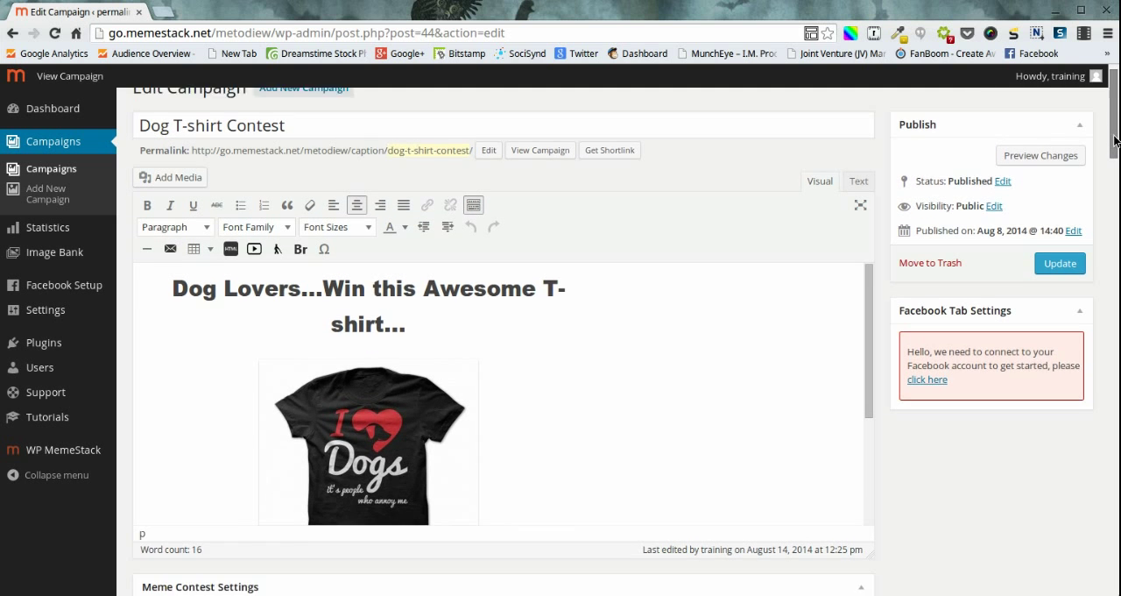
scroll("down", 3)
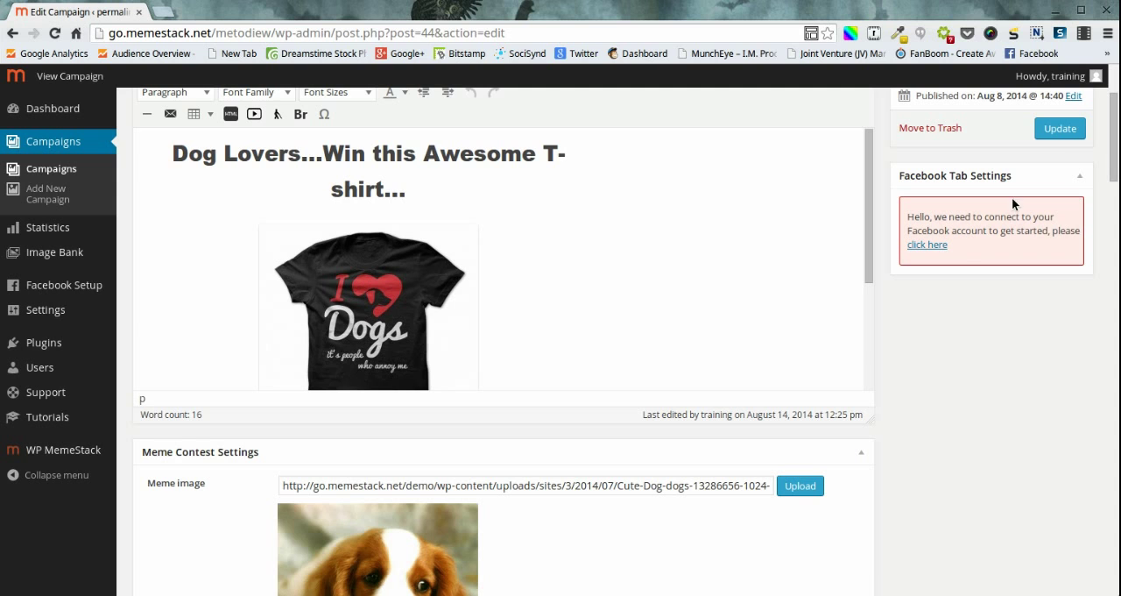
mouse_move(958, 247)
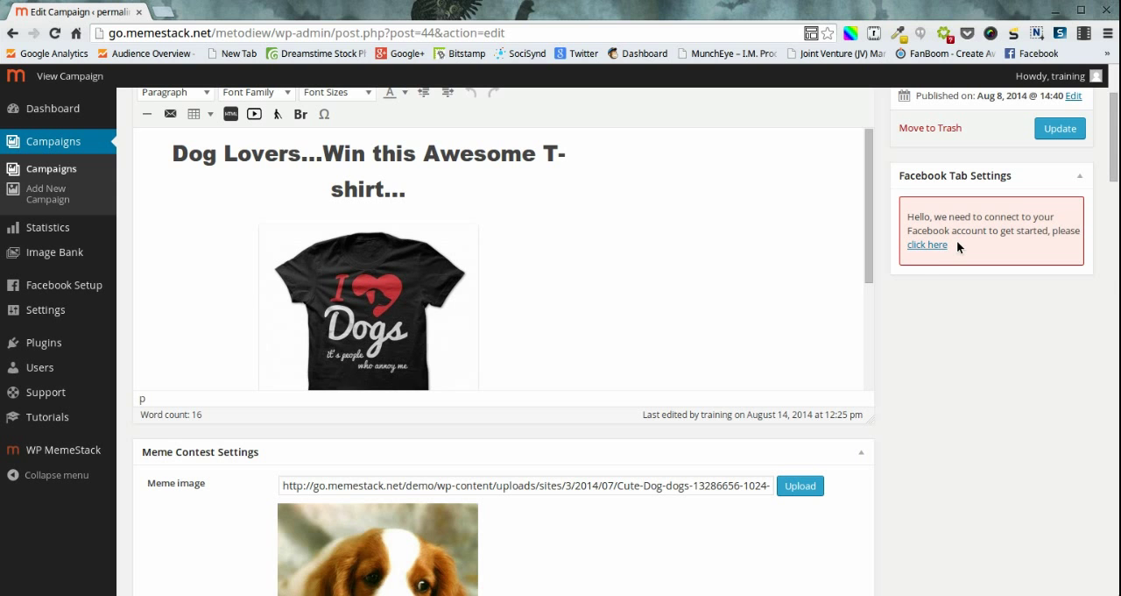
mouse_move(943, 277)
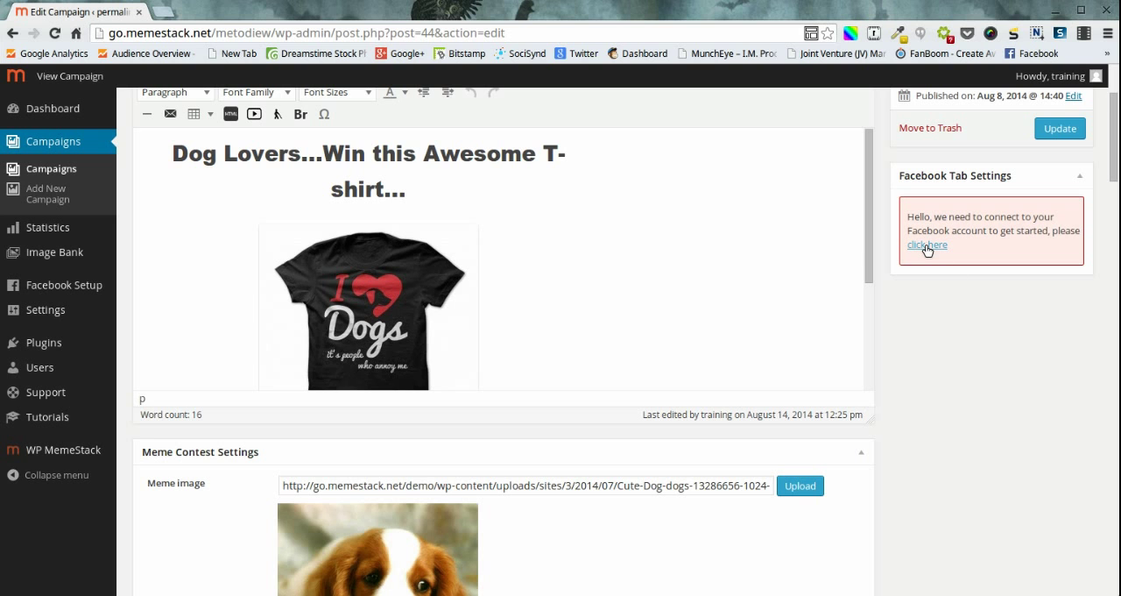
Connect the Facebook account from Facebook Tab Settings by logging in to Facebook
left_click(925, 245)
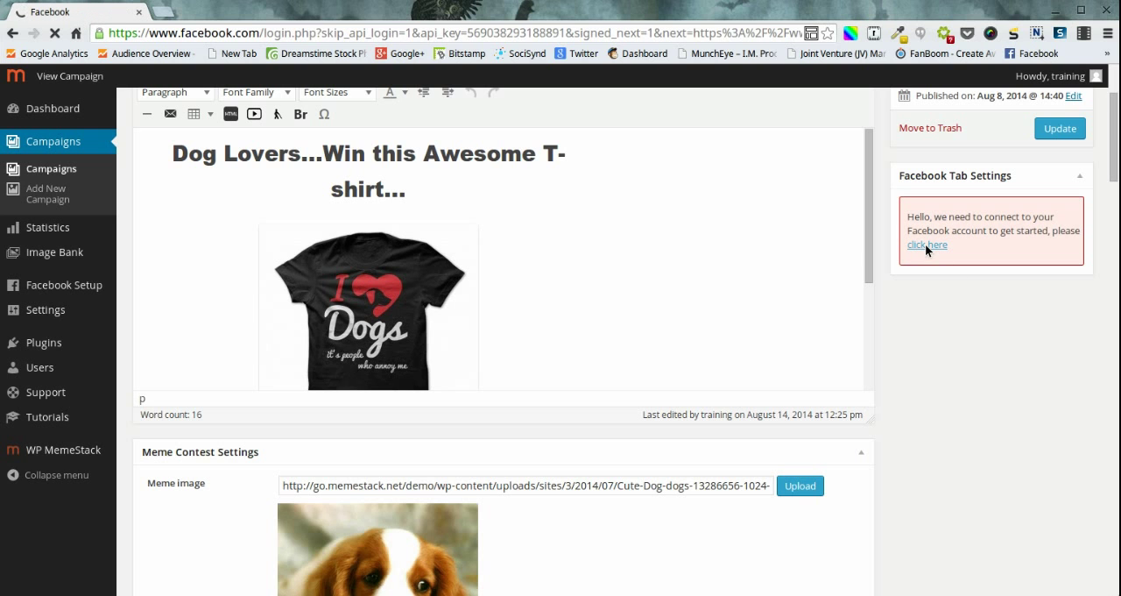
left_click(925, 246)
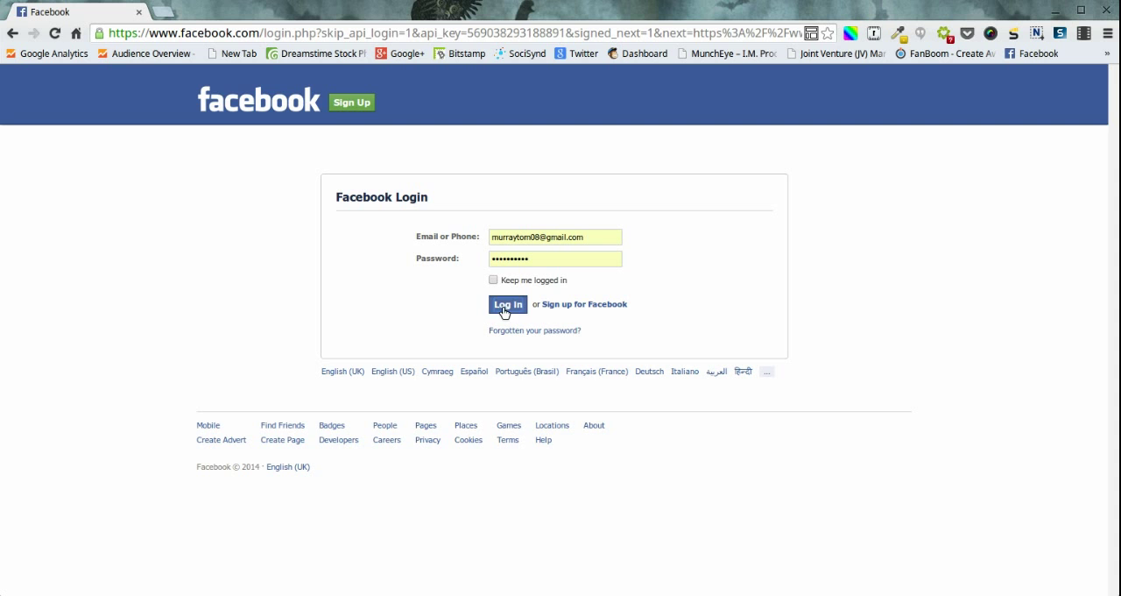
left_click(508, 305)
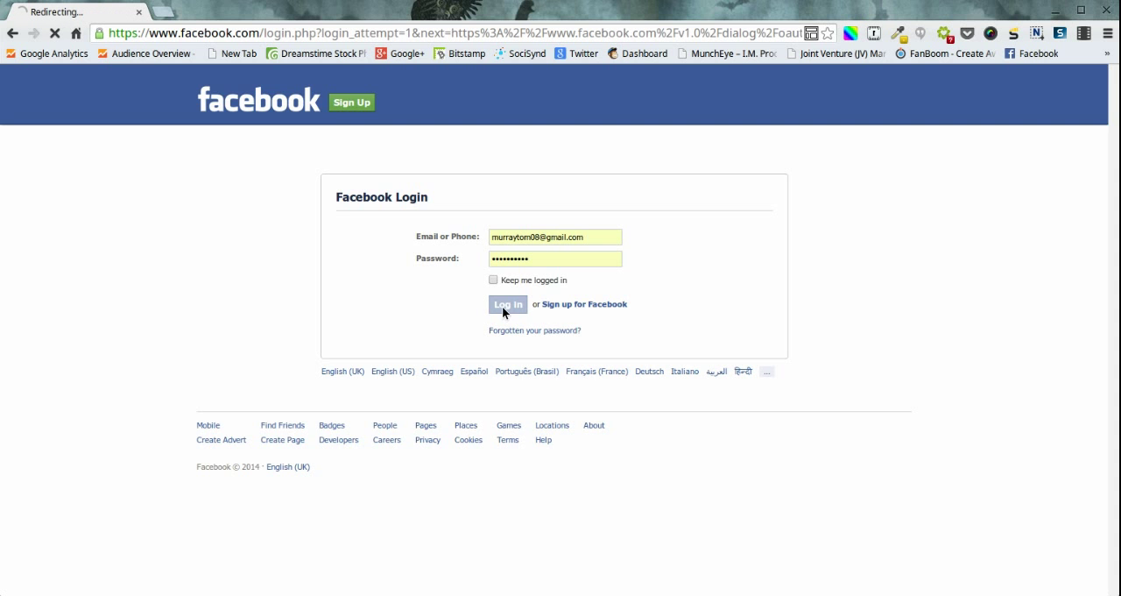
left_click(508, 305)
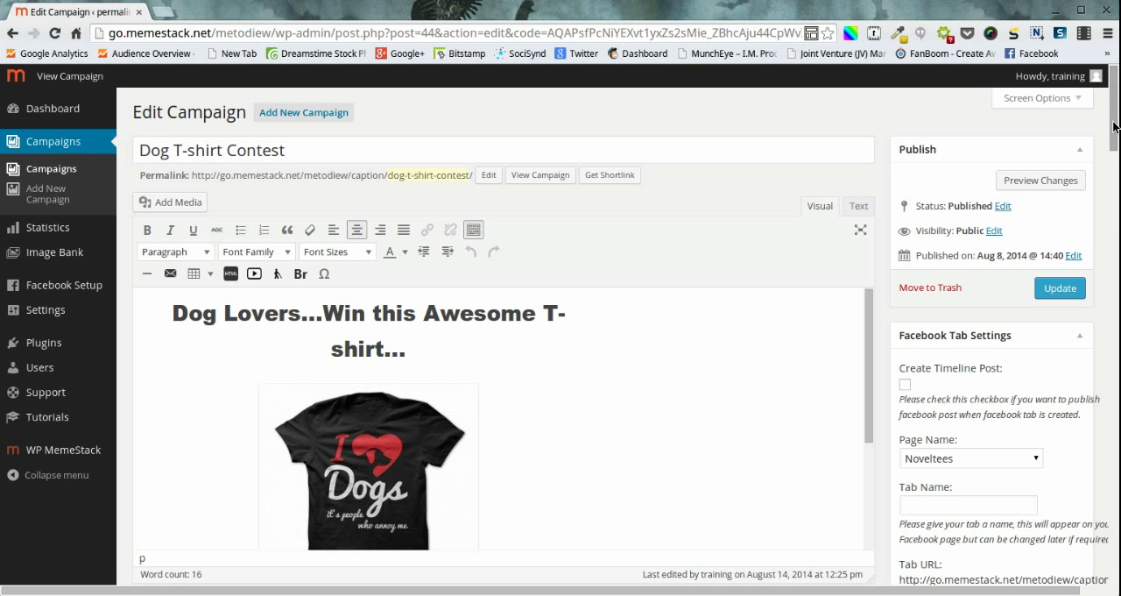
Create a 'Dog Caption Contest' tab on the Viral Lead Machine page and update the campaign
scroll("down", 3)
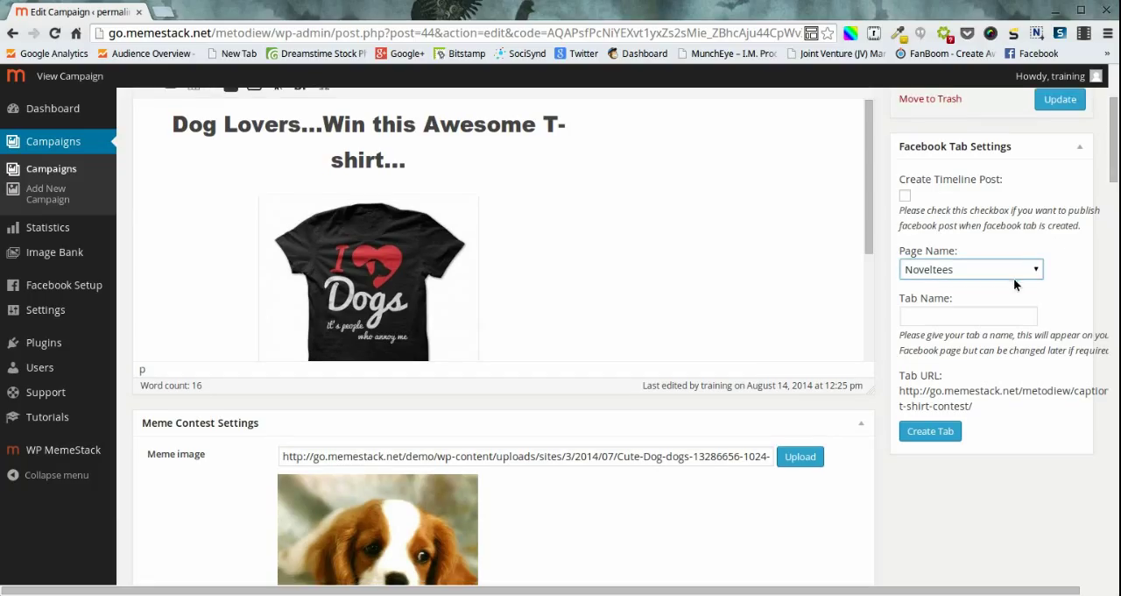
left_click(970, 269)
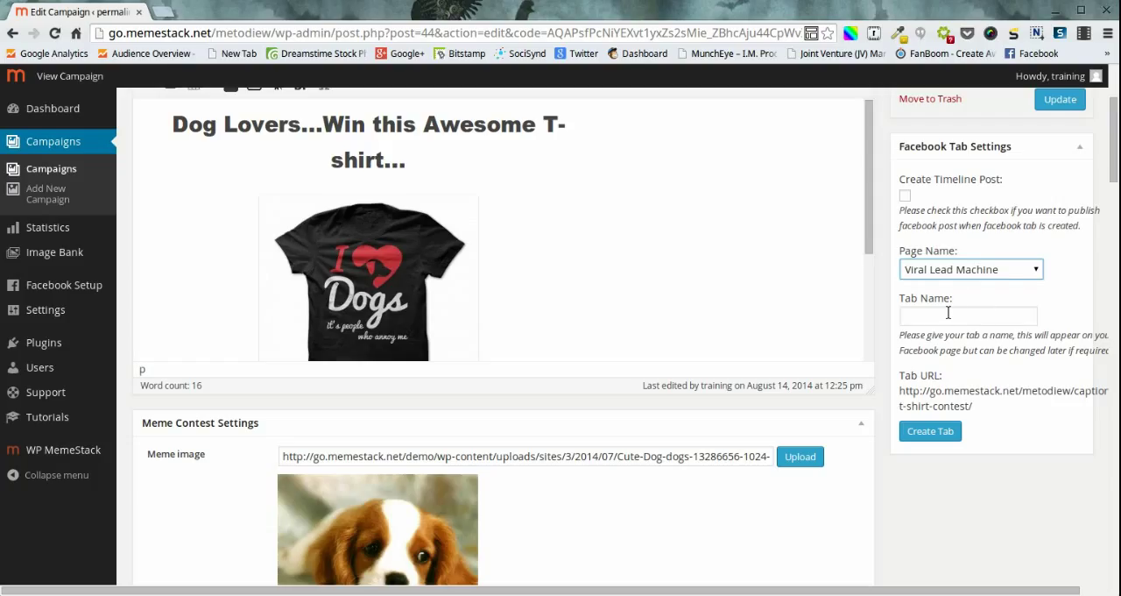
left_click(967, 315)
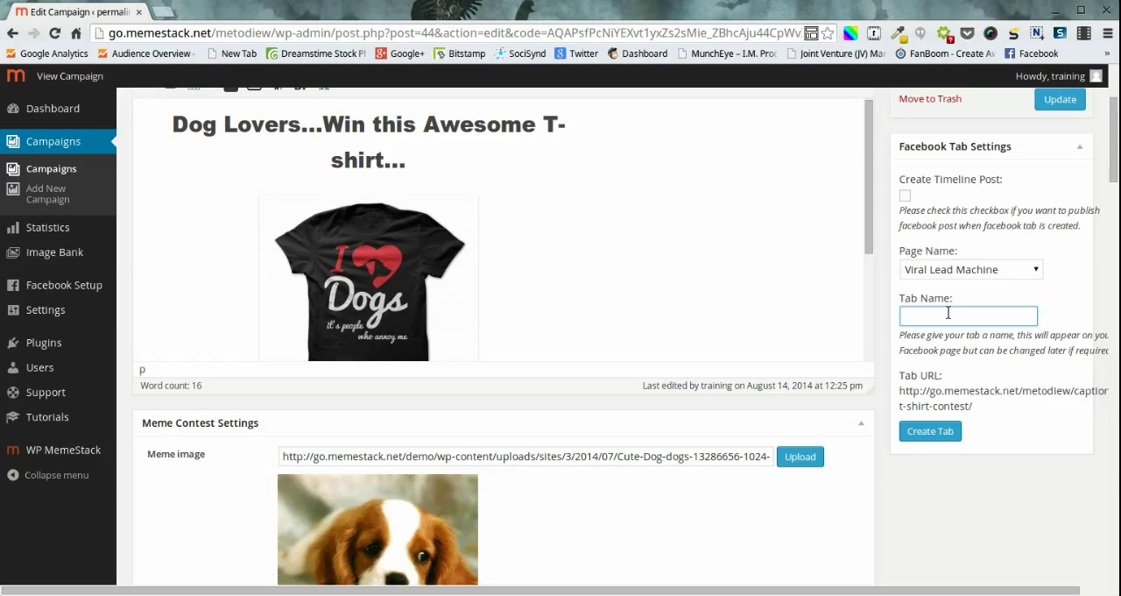
type("do")
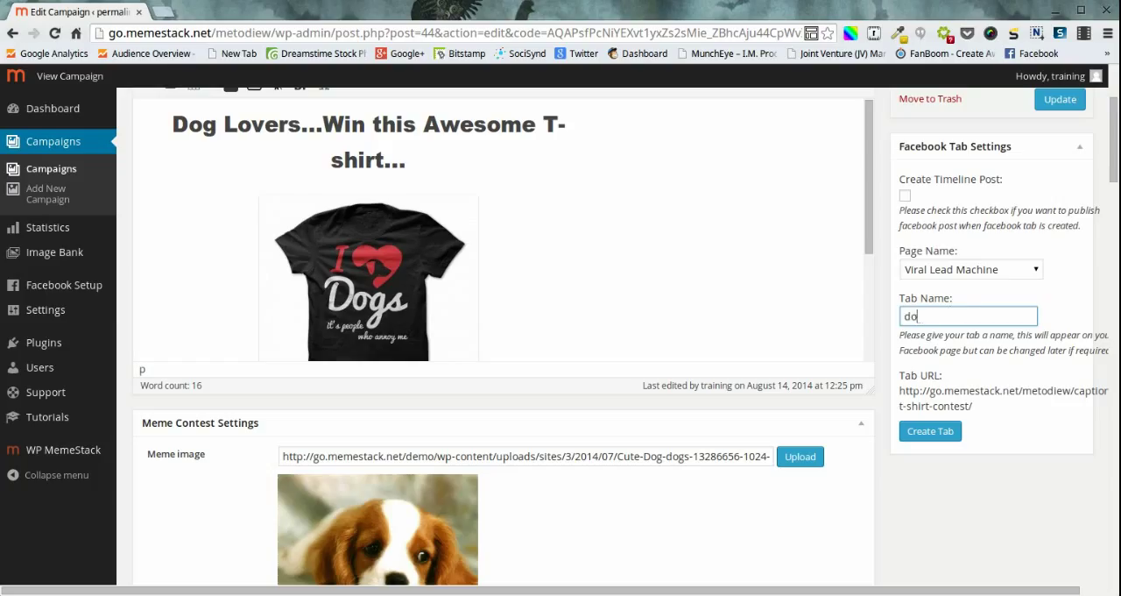
type("Dog Caption Contest")
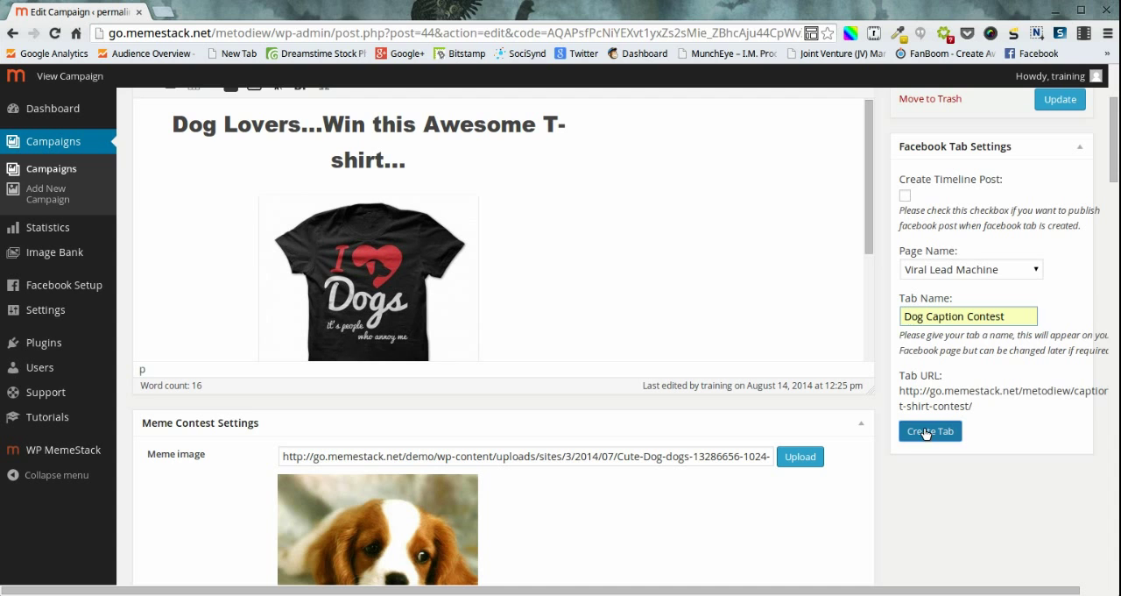
left_click(930, 431)
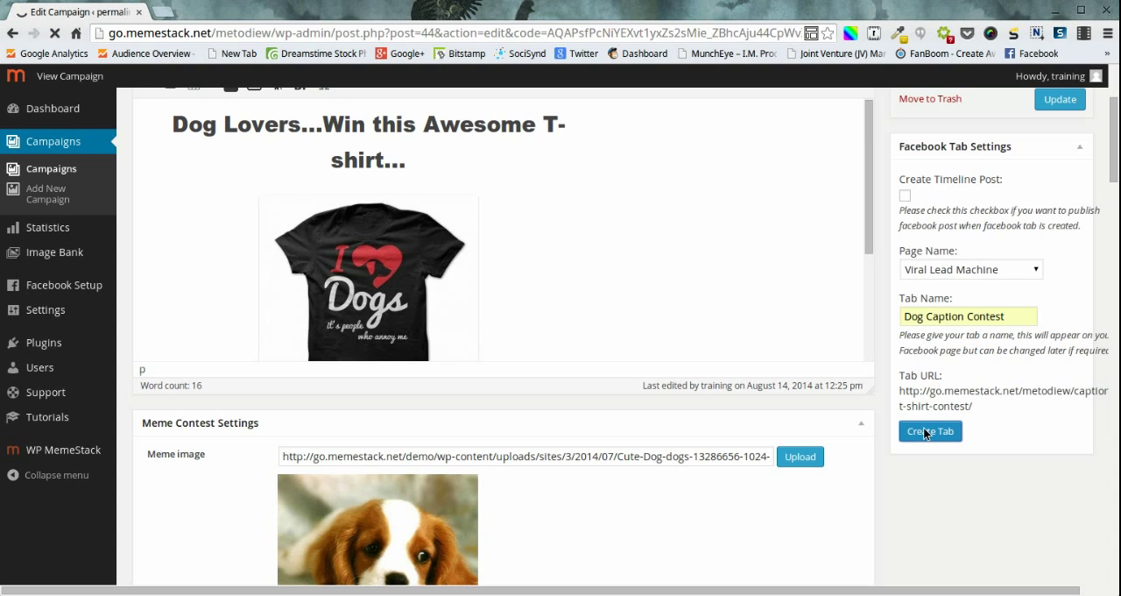
left_click(929, 431)
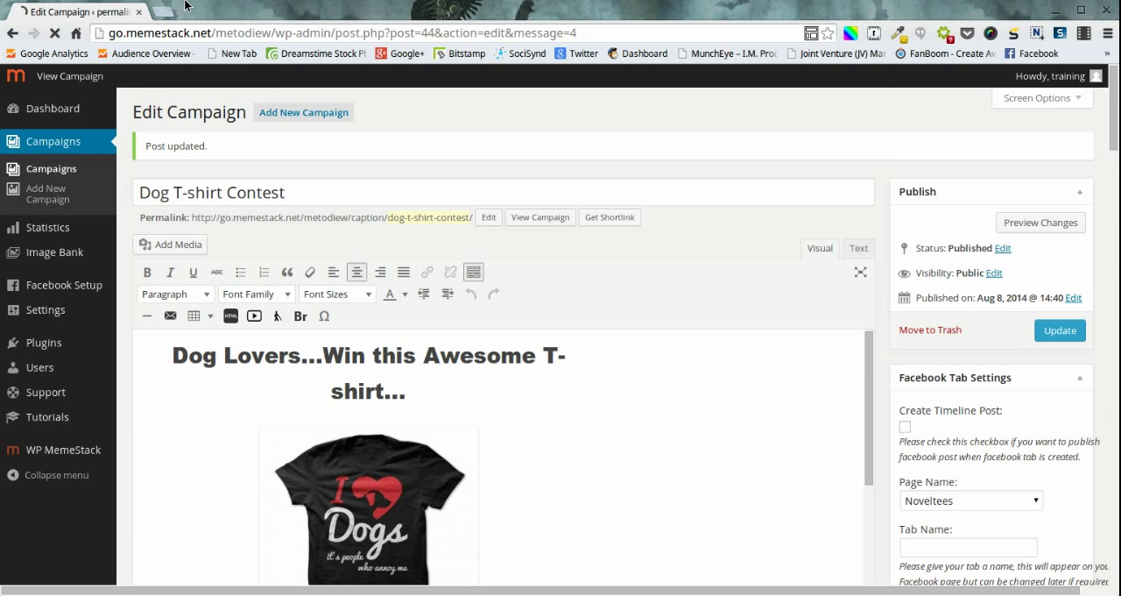
In a new browser tab, switch Facebook to act as the Viral Lead Machine page
left_click(301, 12)
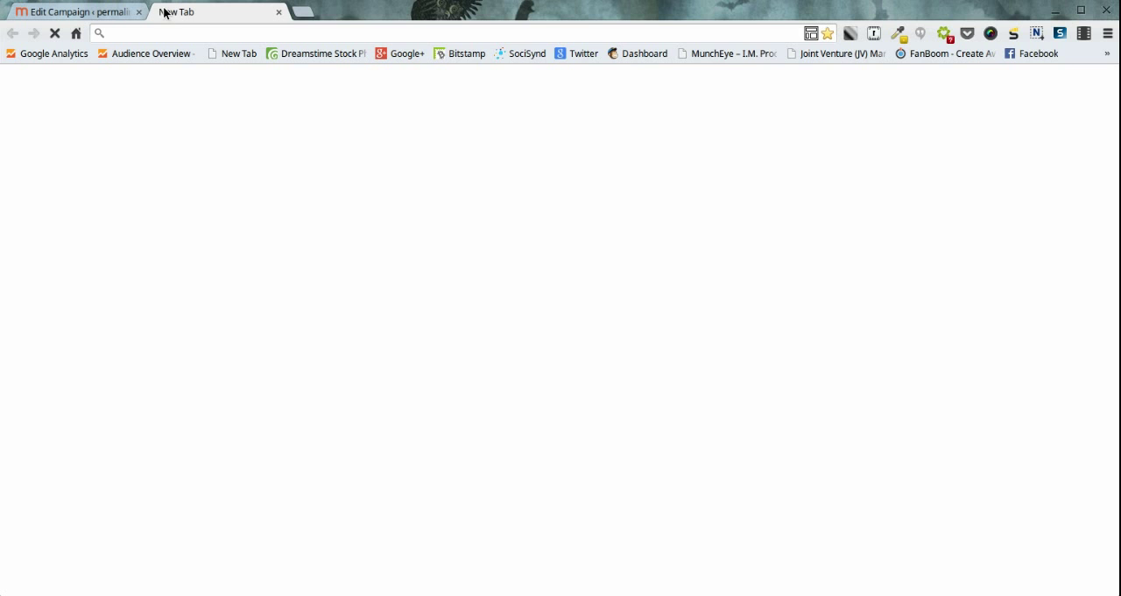
left_click(1037, 53)
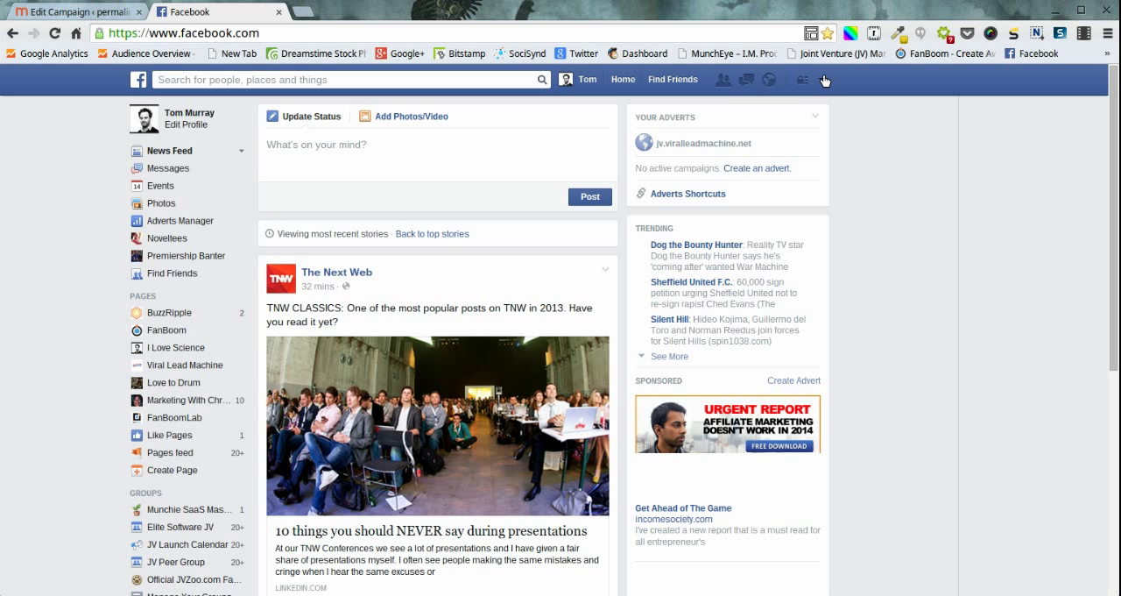
left_click(824, 81)
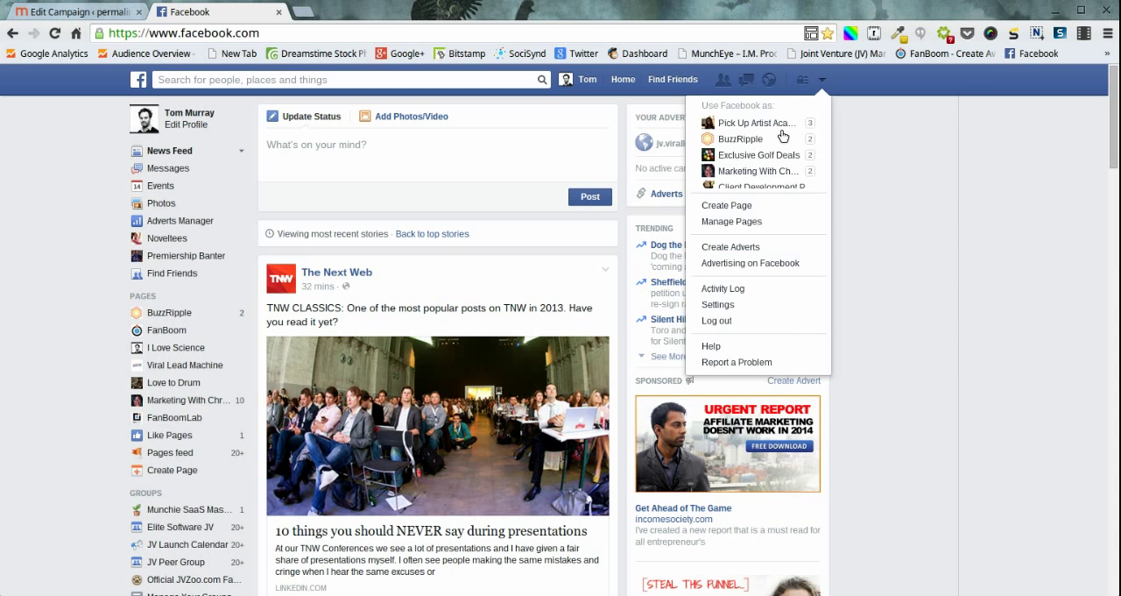
left_click(799, 79)
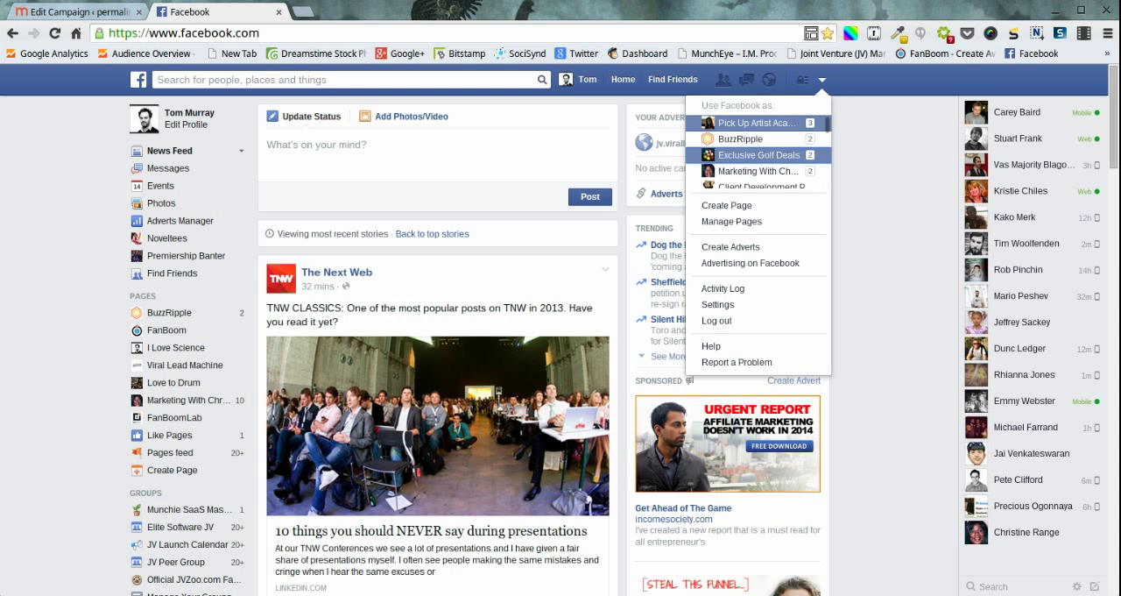
scroll("down", 3)
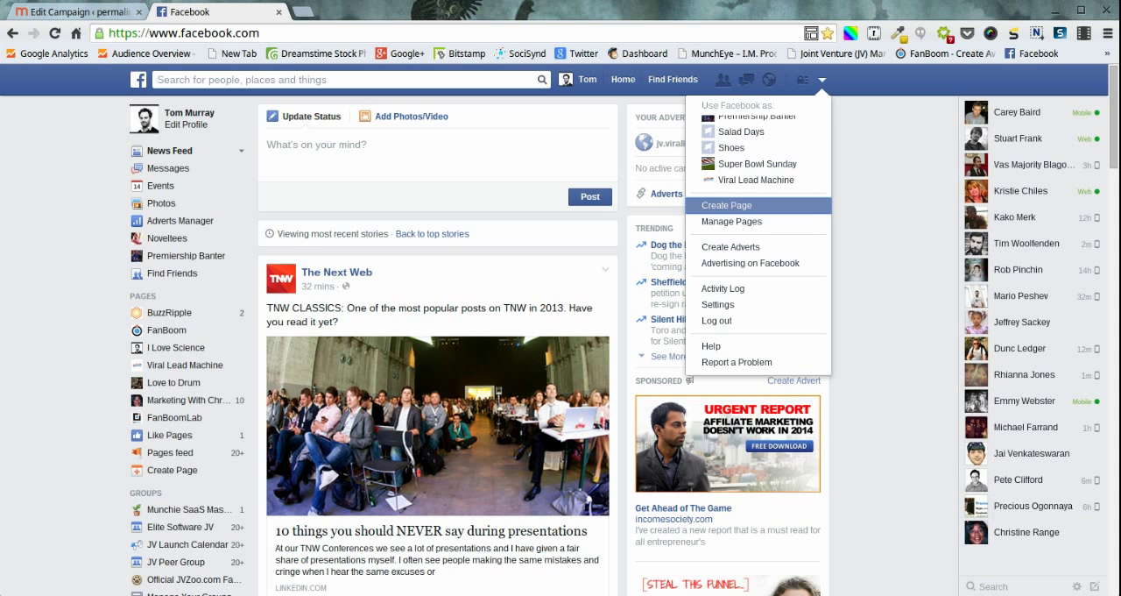
left_click(757, 179)
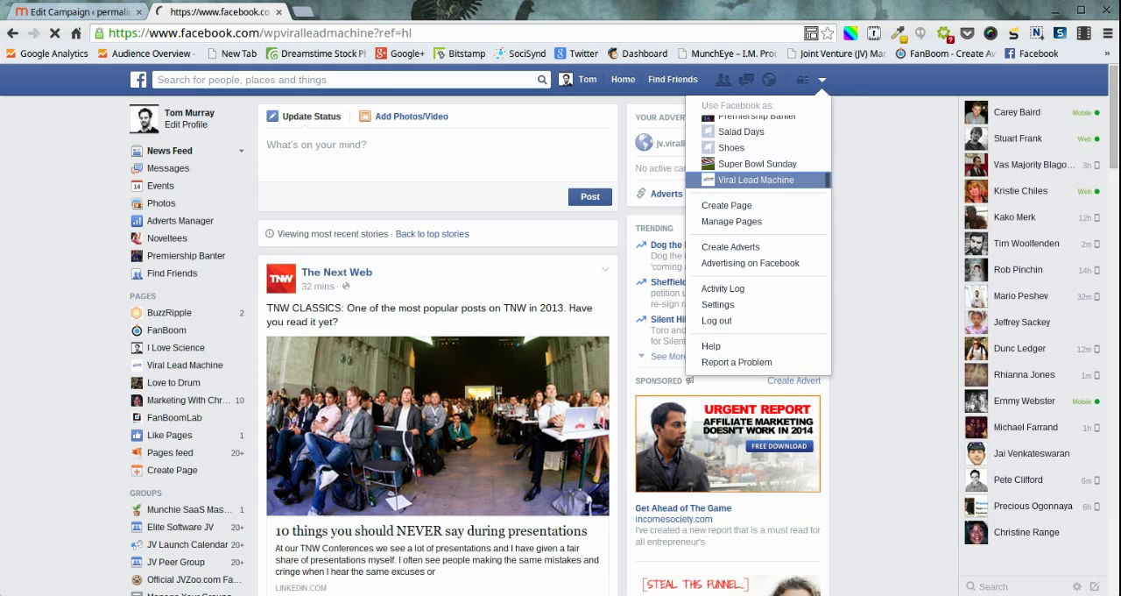
left_click(757, 179)
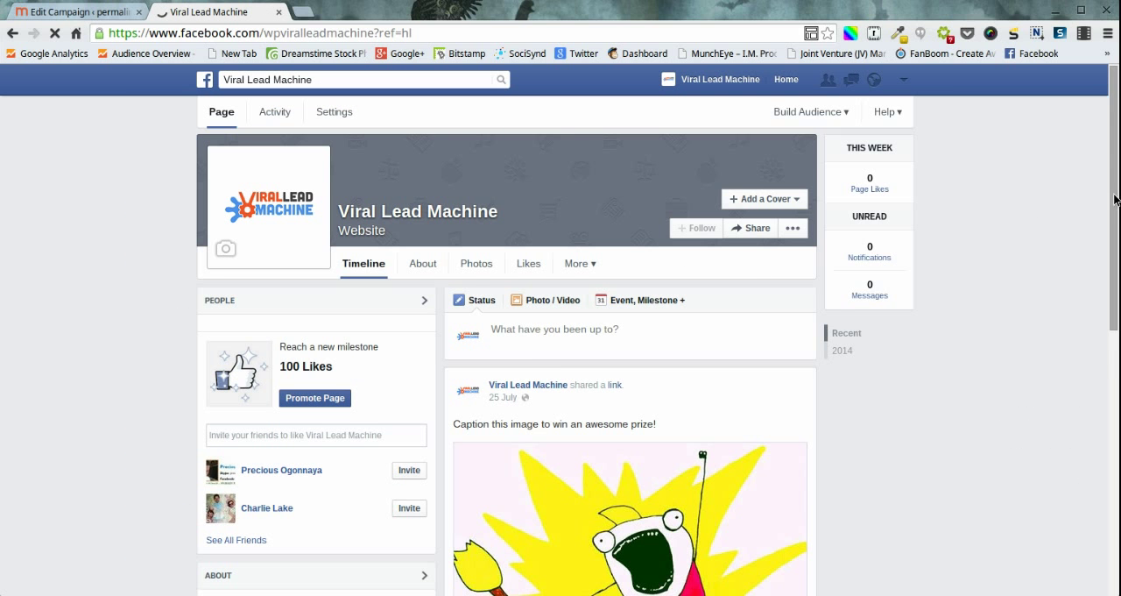
Open the Dog Caption Contest tab from the Apps box on the page timeline
scroll("down", 3)
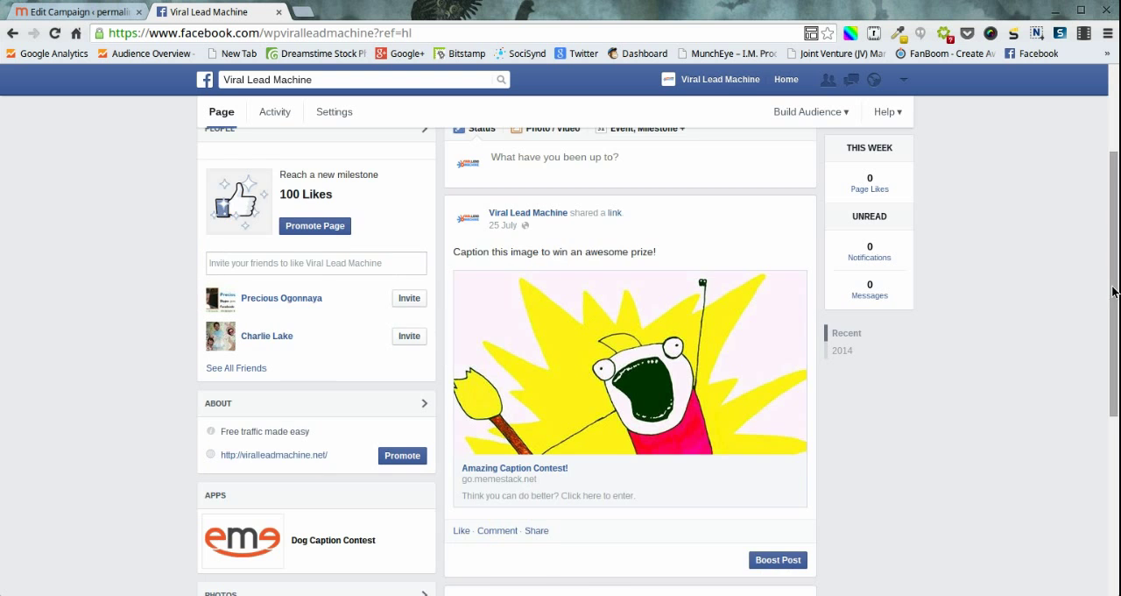
scroll("down", 3)
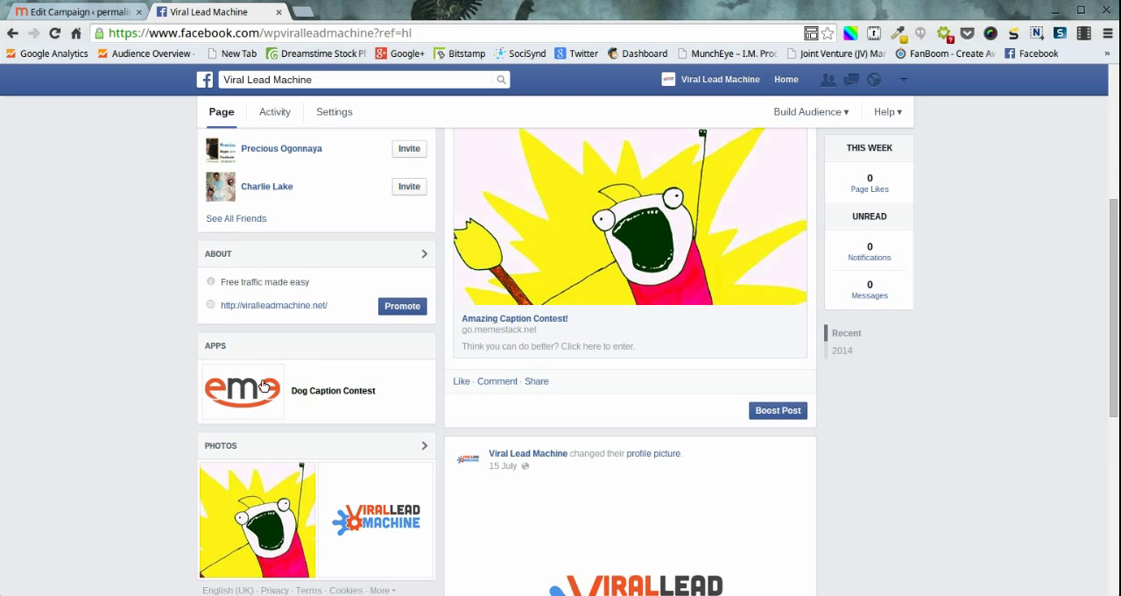
left_click(333, 391)
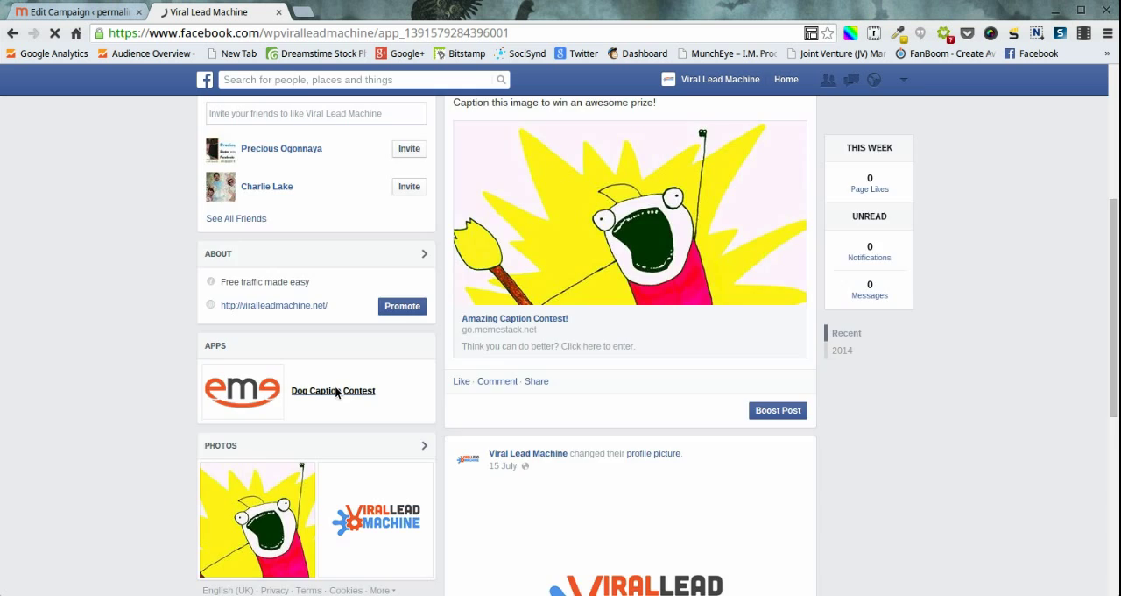
left_click(333, 389)
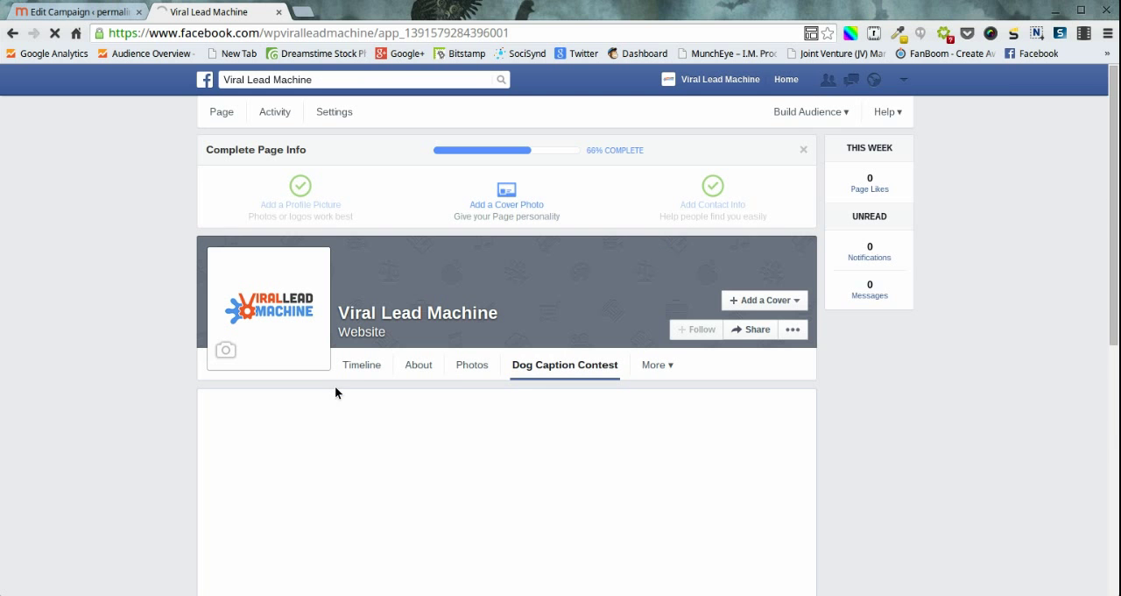
Dismiss the Complete Page Info banner and review the T-shirt prize, puppy image and caption form
left_click(802, 149)
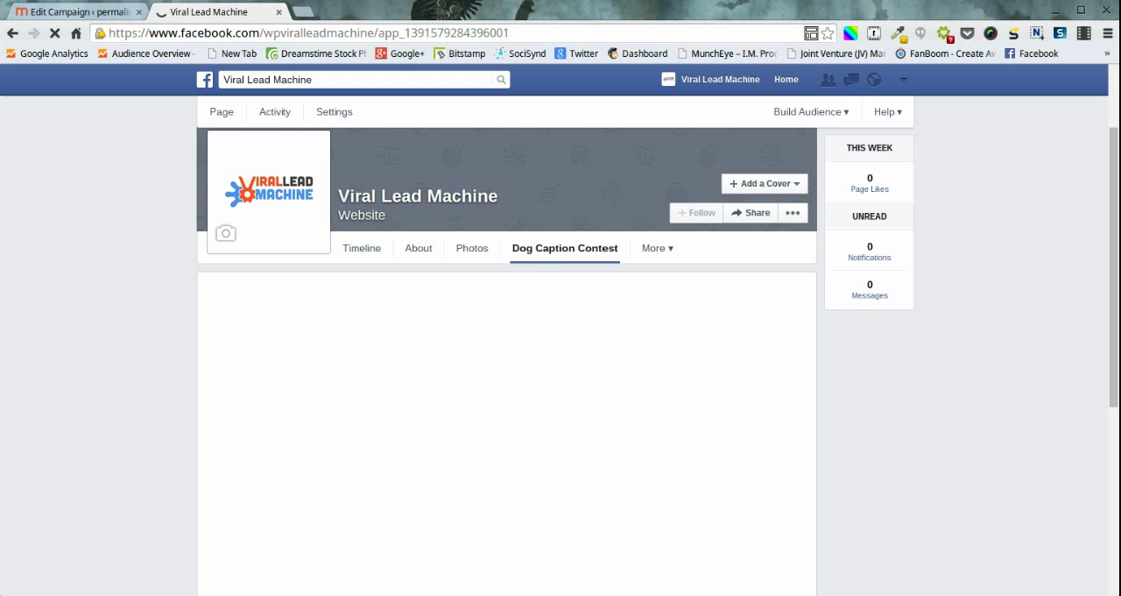
scroll("down", 3)
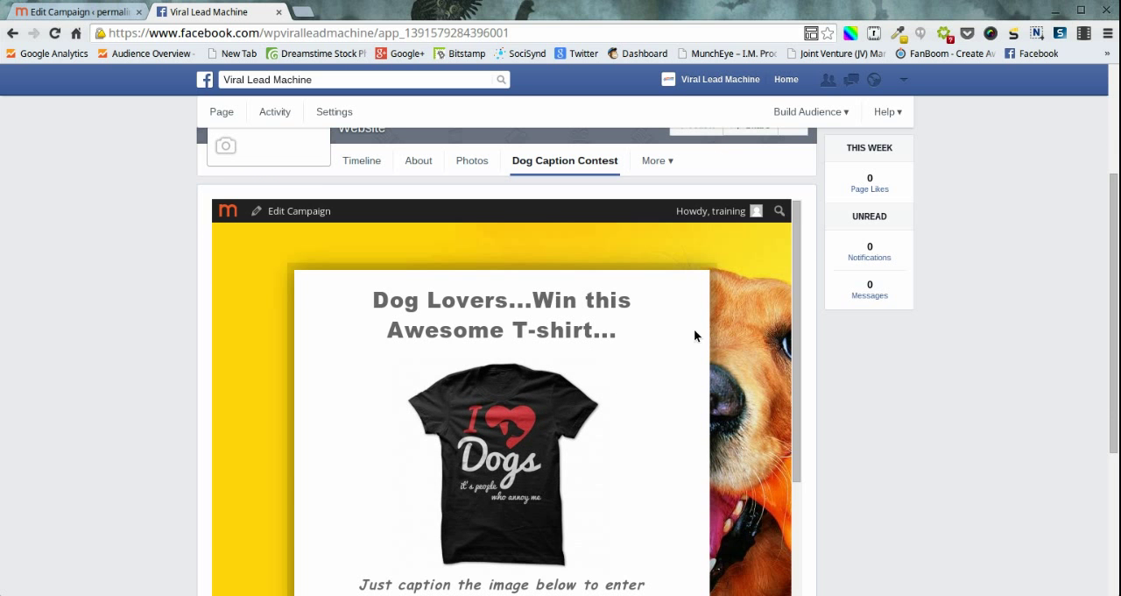
scroll("down", 3)
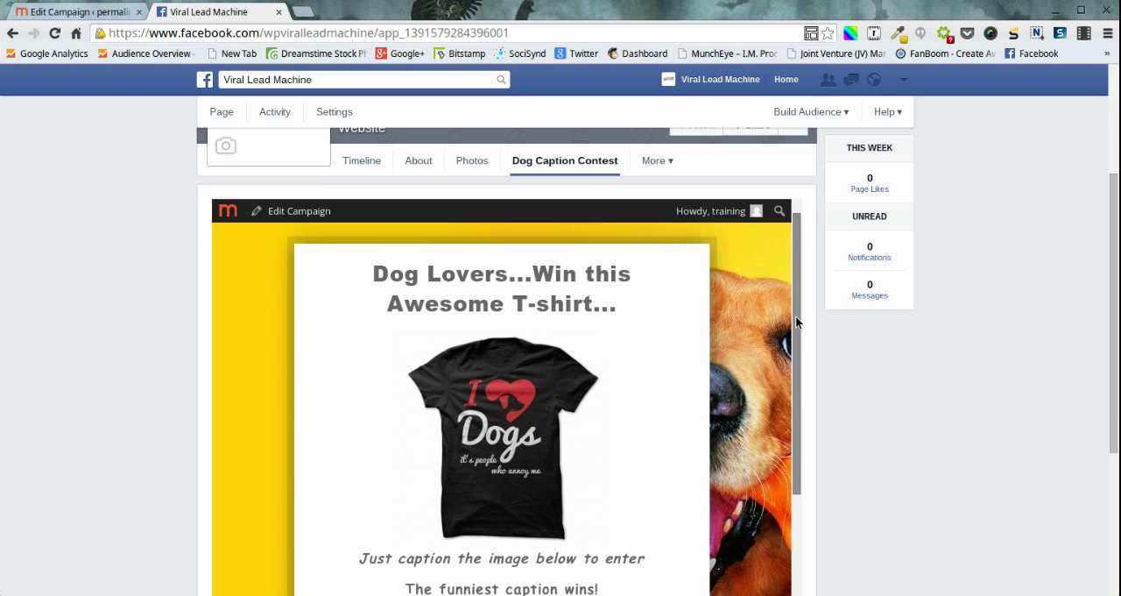
scroll("down", 3)
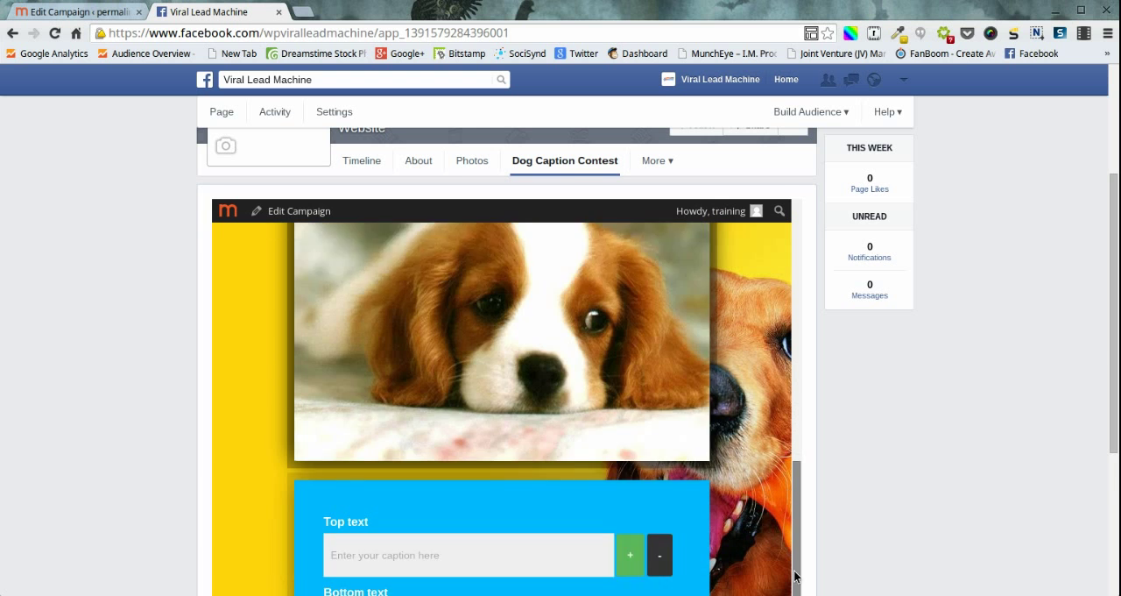
scroll("down", 3)
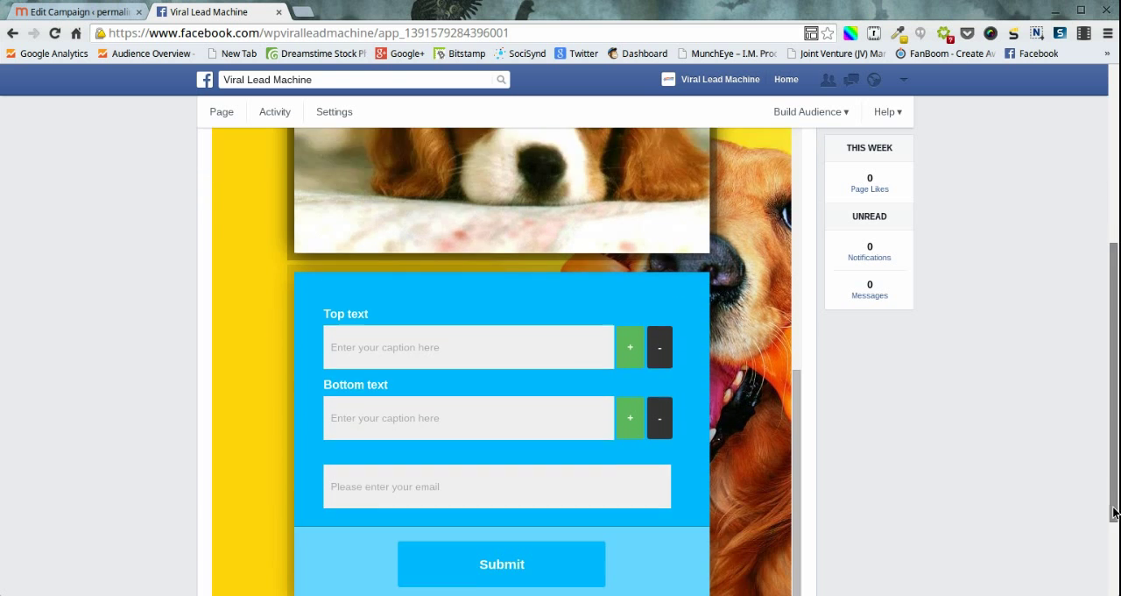
scroll("down", 3)
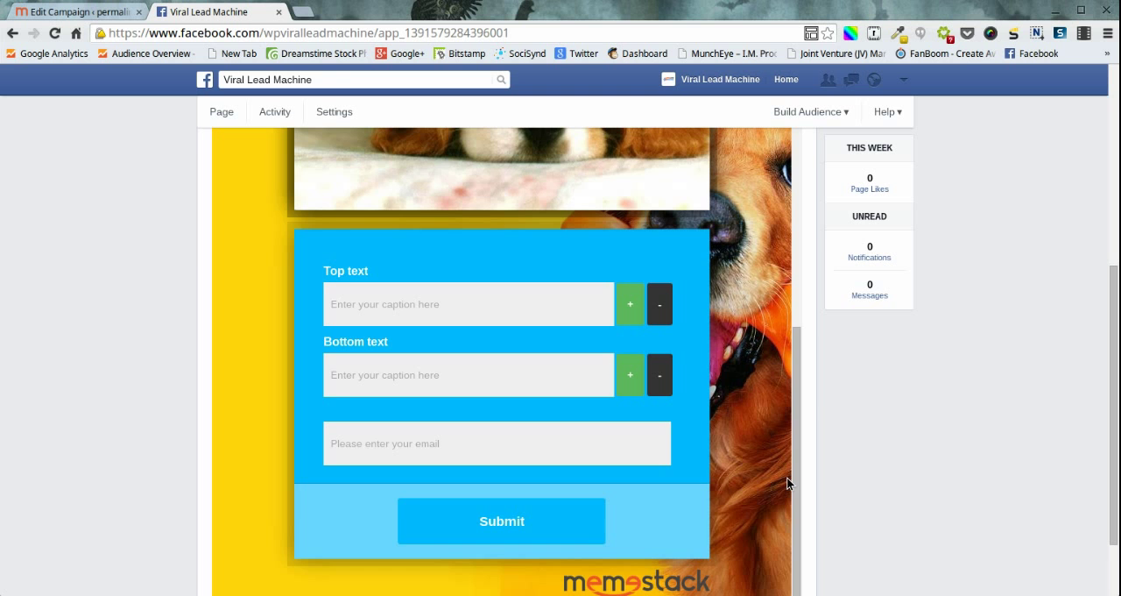
scroll("up", 3)
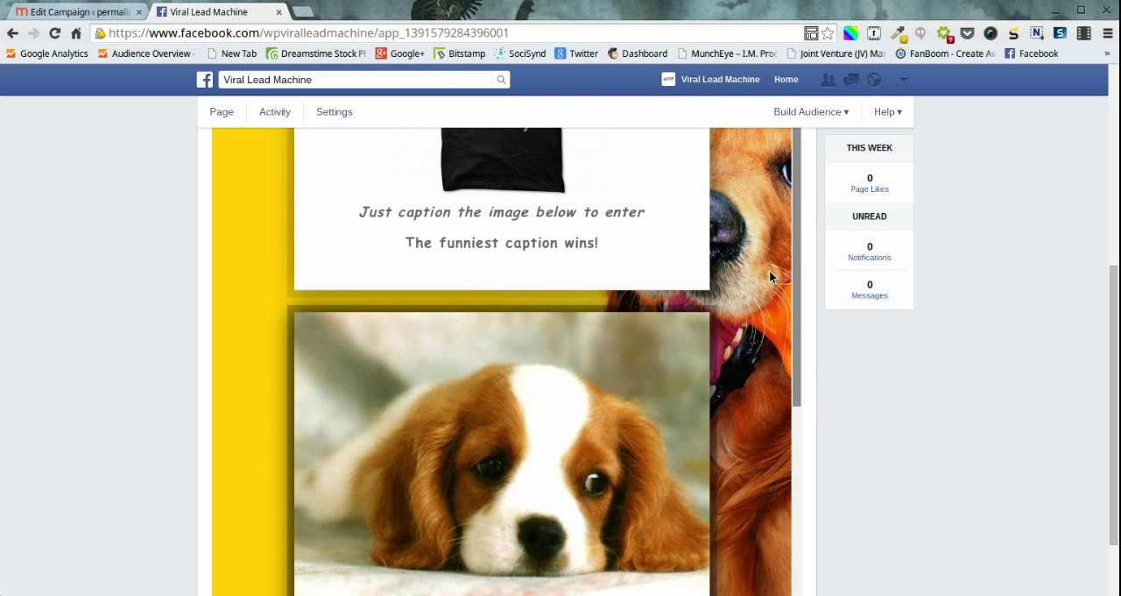
scroll("up", 3)
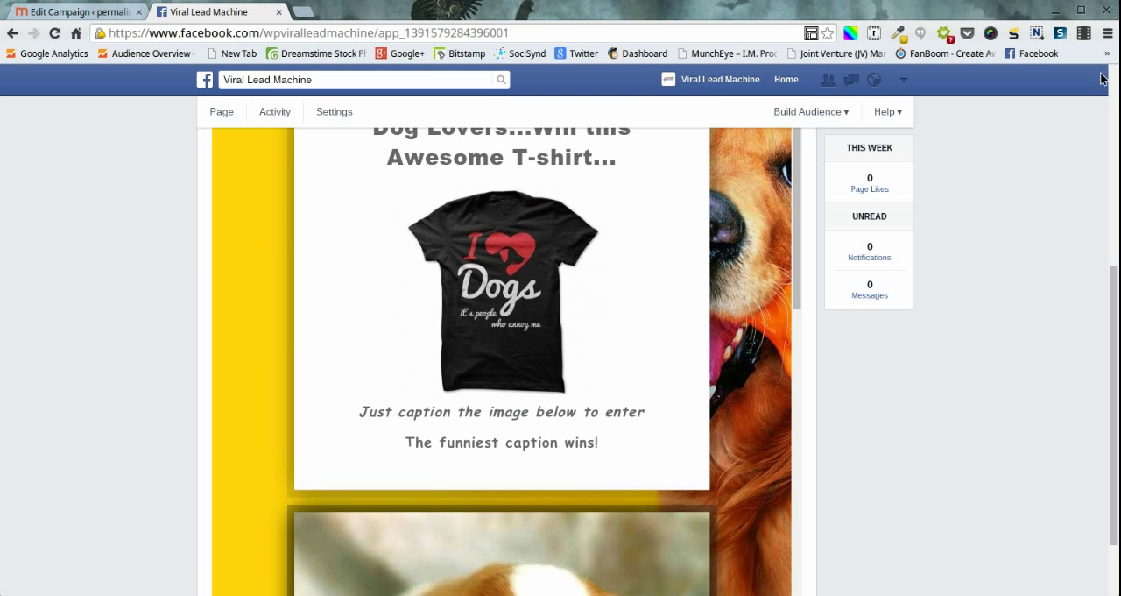